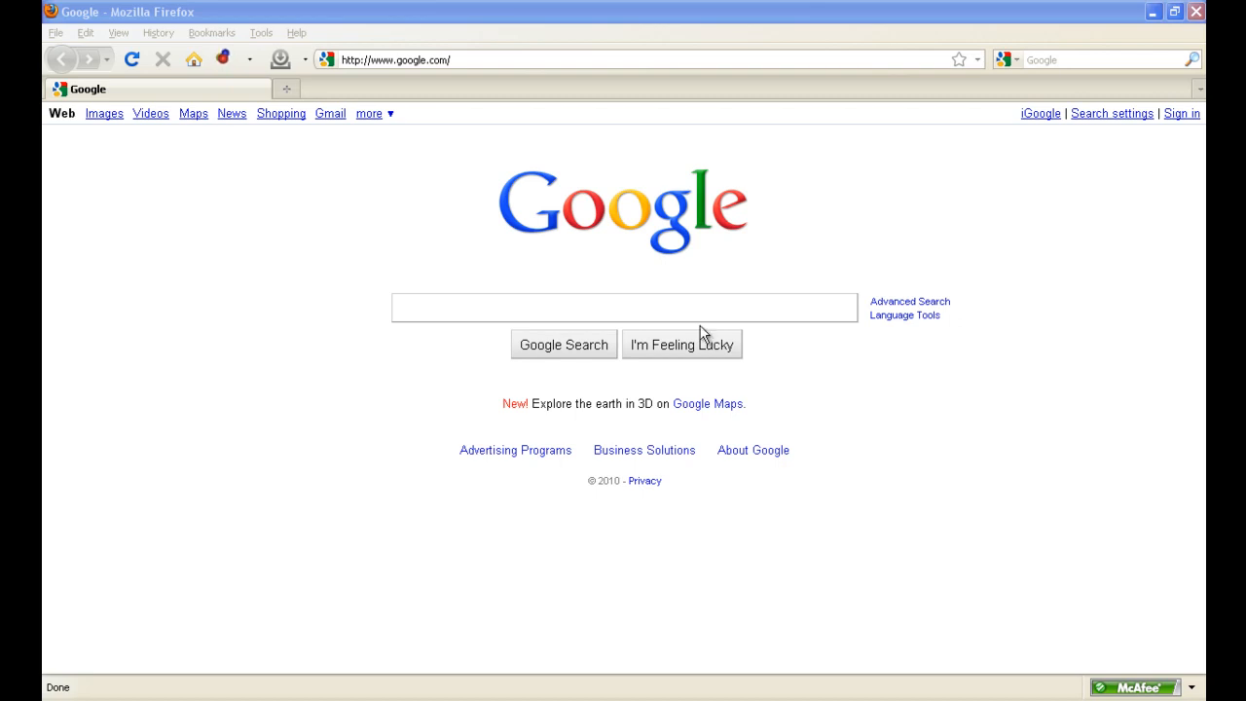
{"action": "mouse_move", "coordinate": [700, 307]}
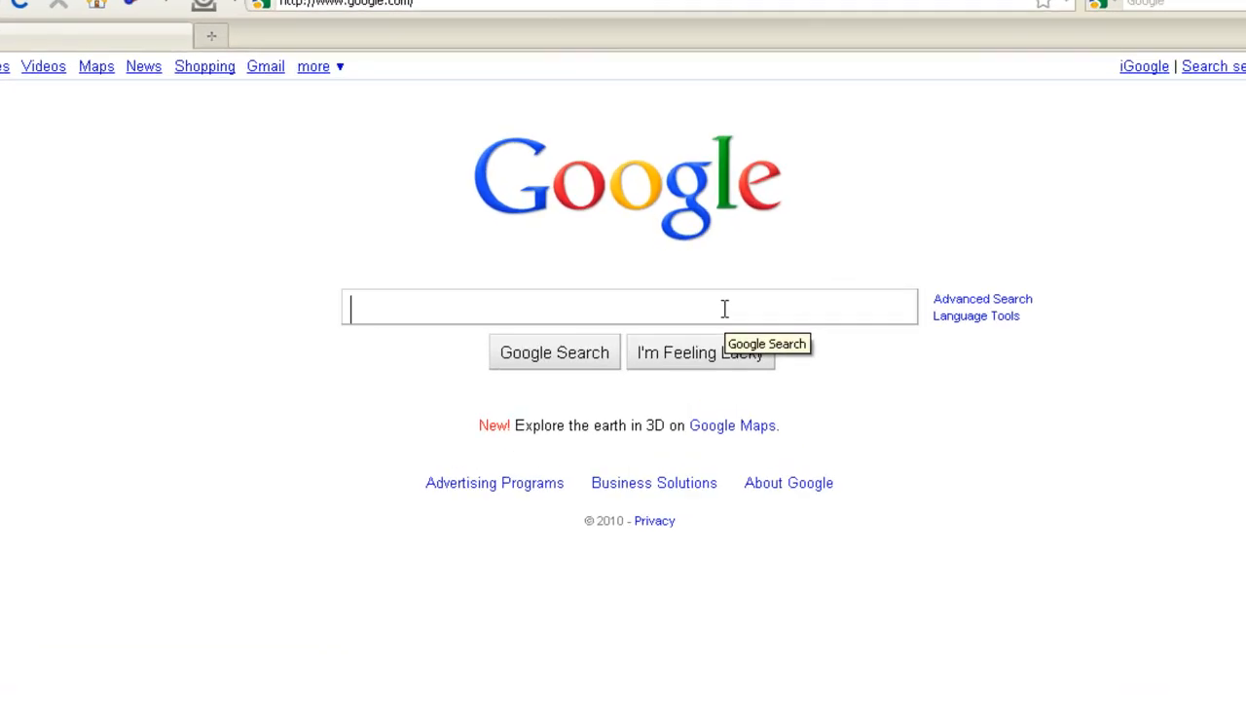
- Run a Google search for 'eclipse' to find the Eclipse.org site
{"action": "type", "text": "ec"}
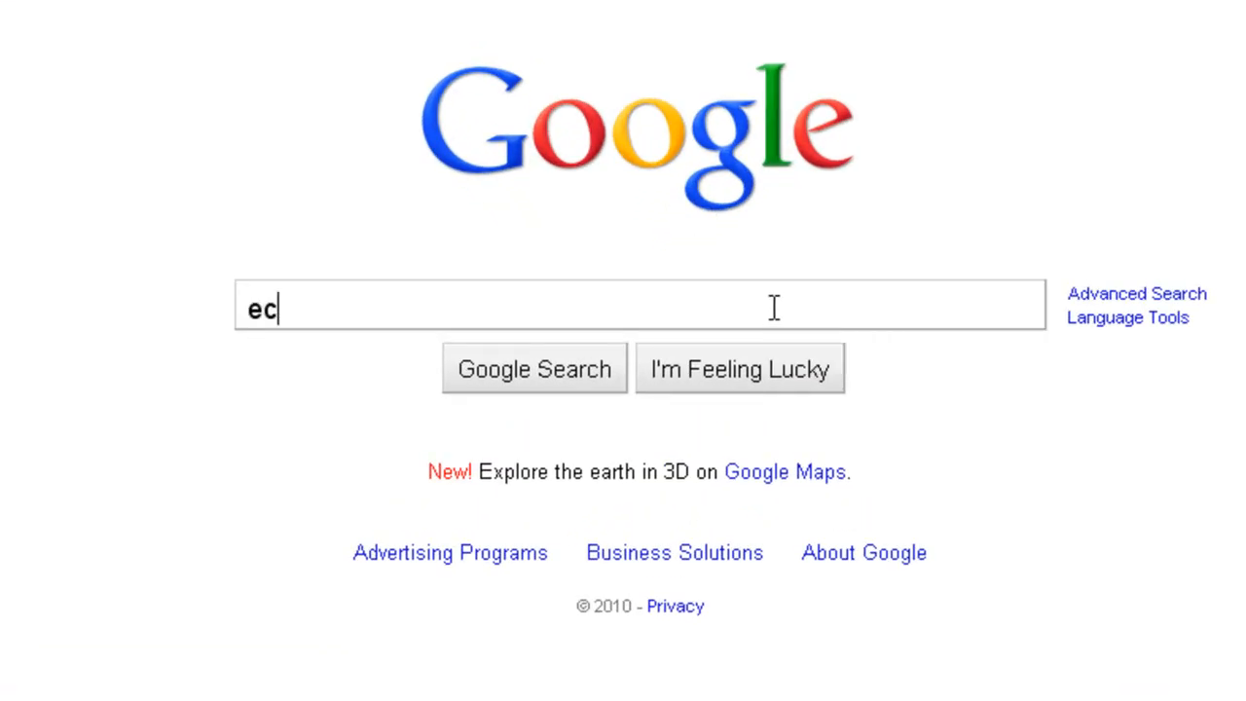
{"action": "type", "text": "lipse"}
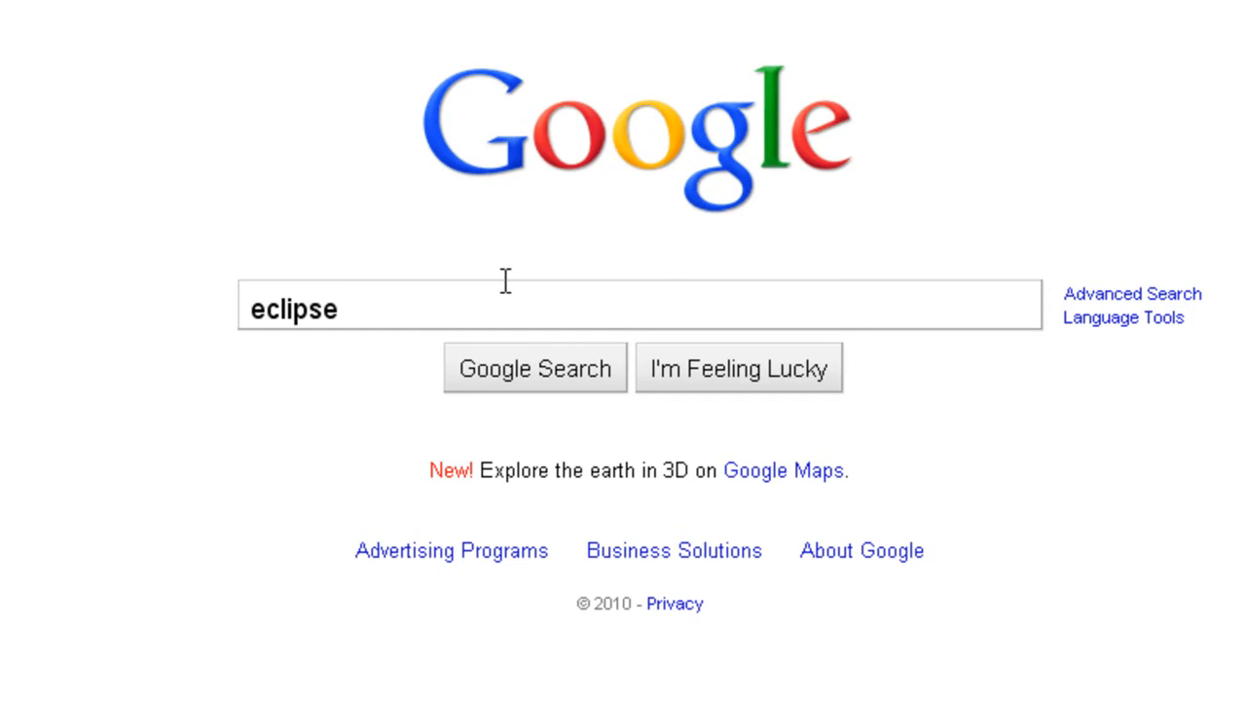
{"action": "left_click", "coordinate": [533, 368]}
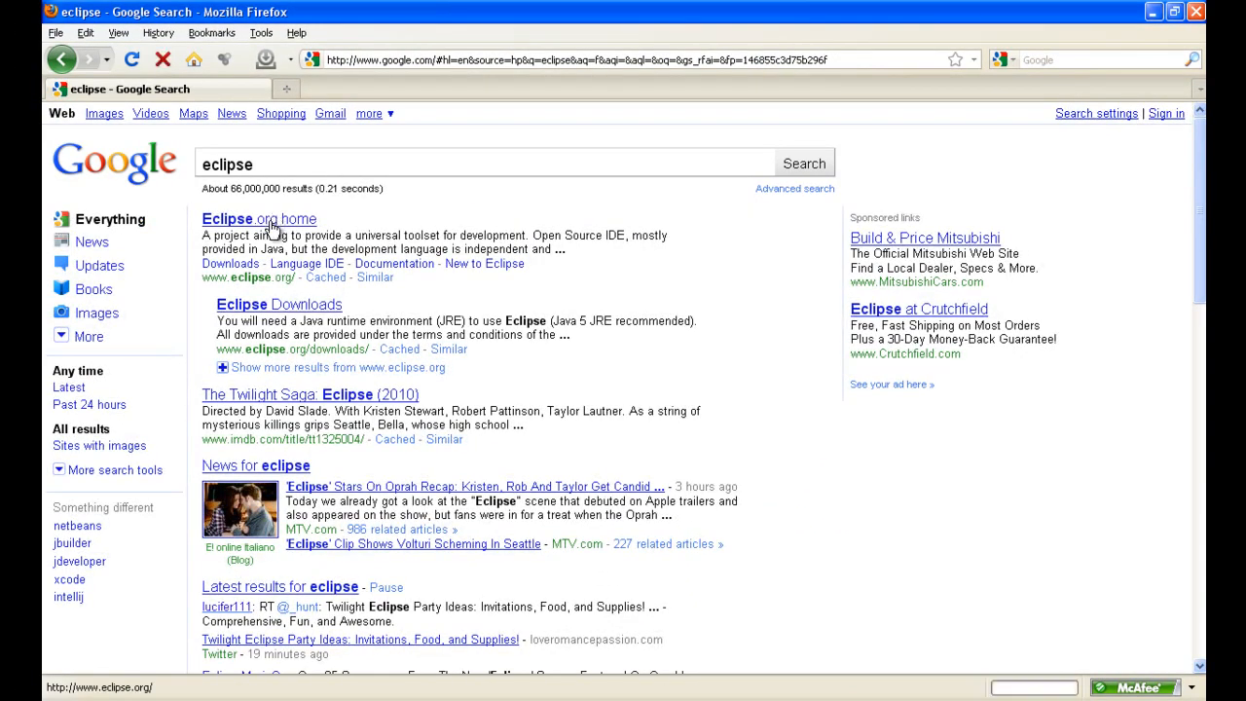
- Go from the Eclipse.org home result to the site's Downloads page
{"action": "left_click", "coordinate": [257, 218]}
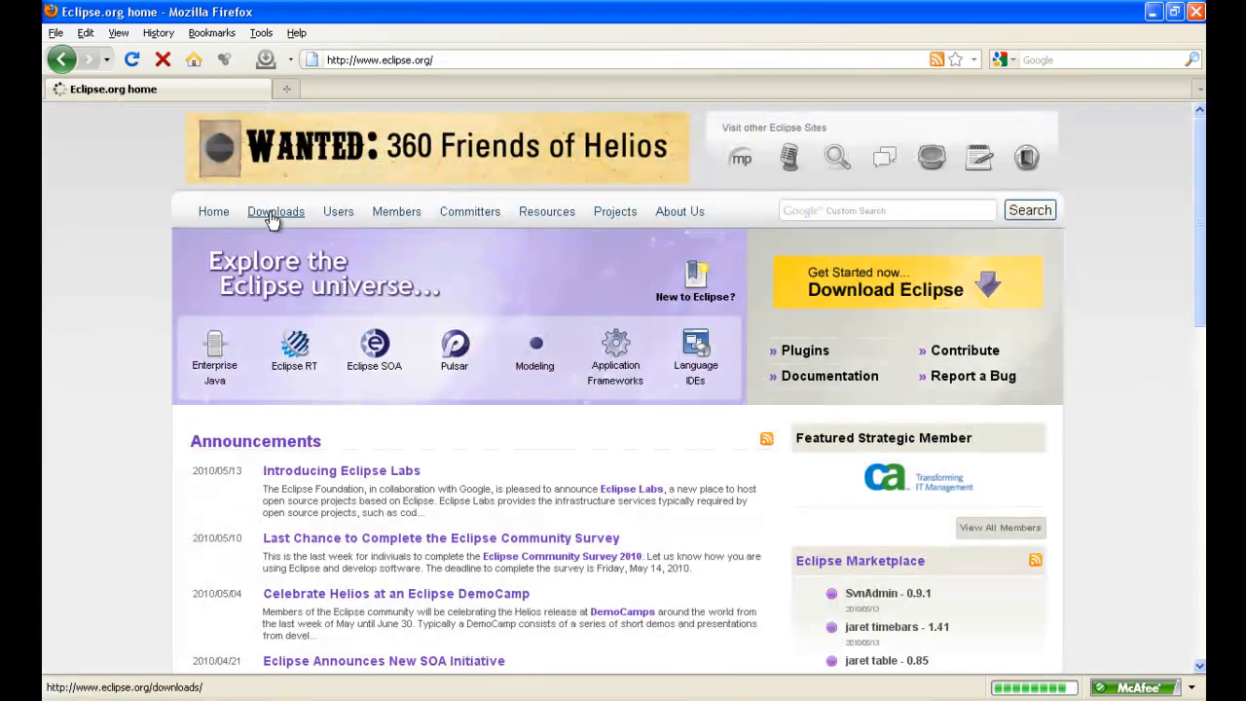
{"action": "left_click", "coordinate": [276, 210]}
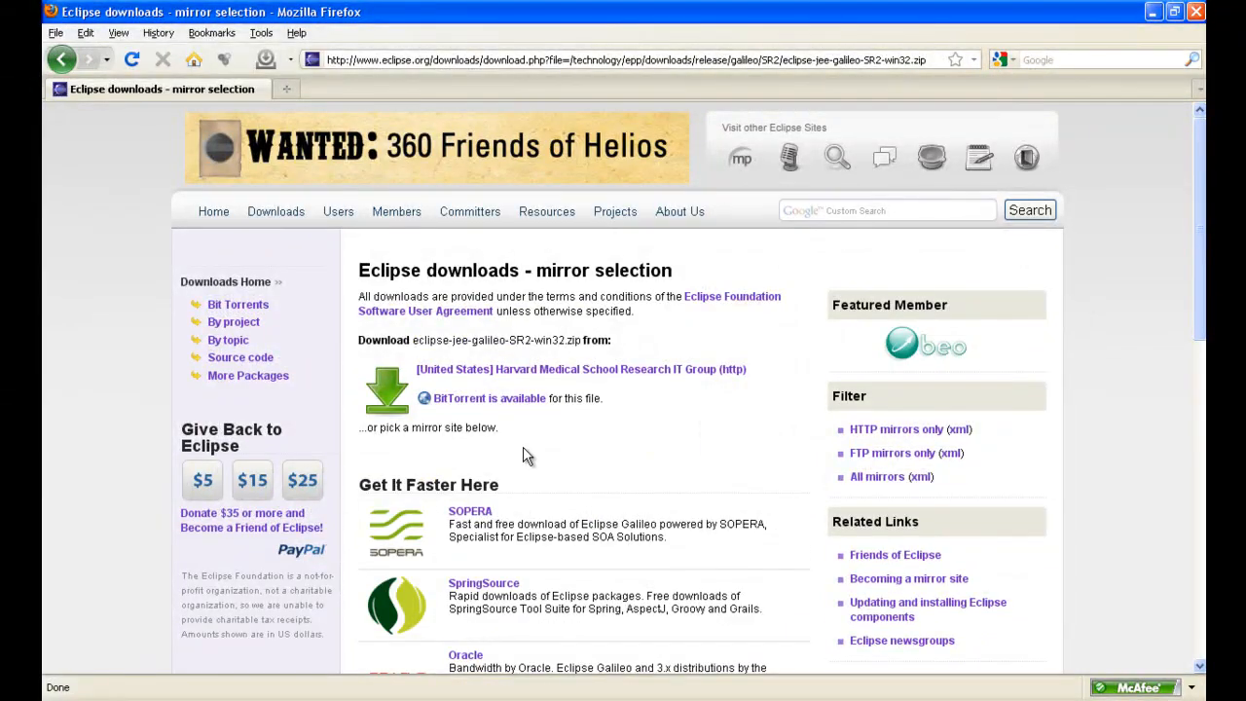
{"action": "mouse_move", "coordinate": [504, 403]}
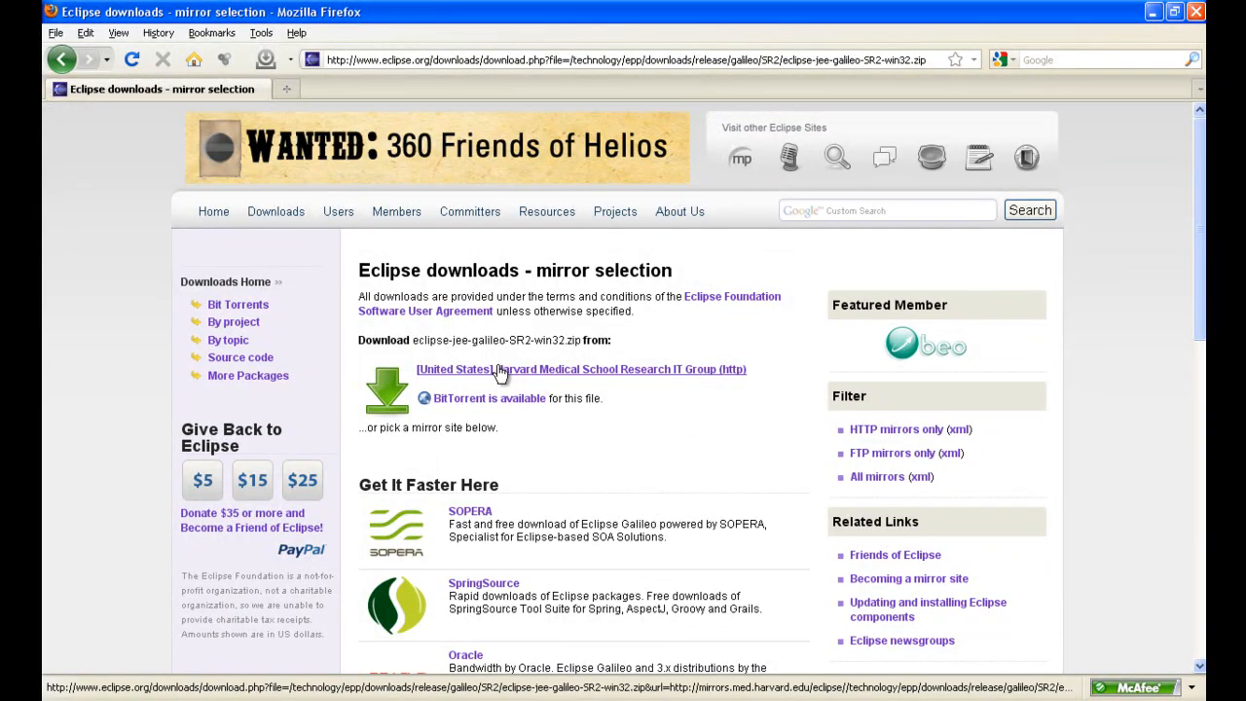
- Save eclipse-jee-galileo-SR2-win32.zip to the computer from the Harvard mirror
{"action": "left_click", "coordinate": [580, 370]}
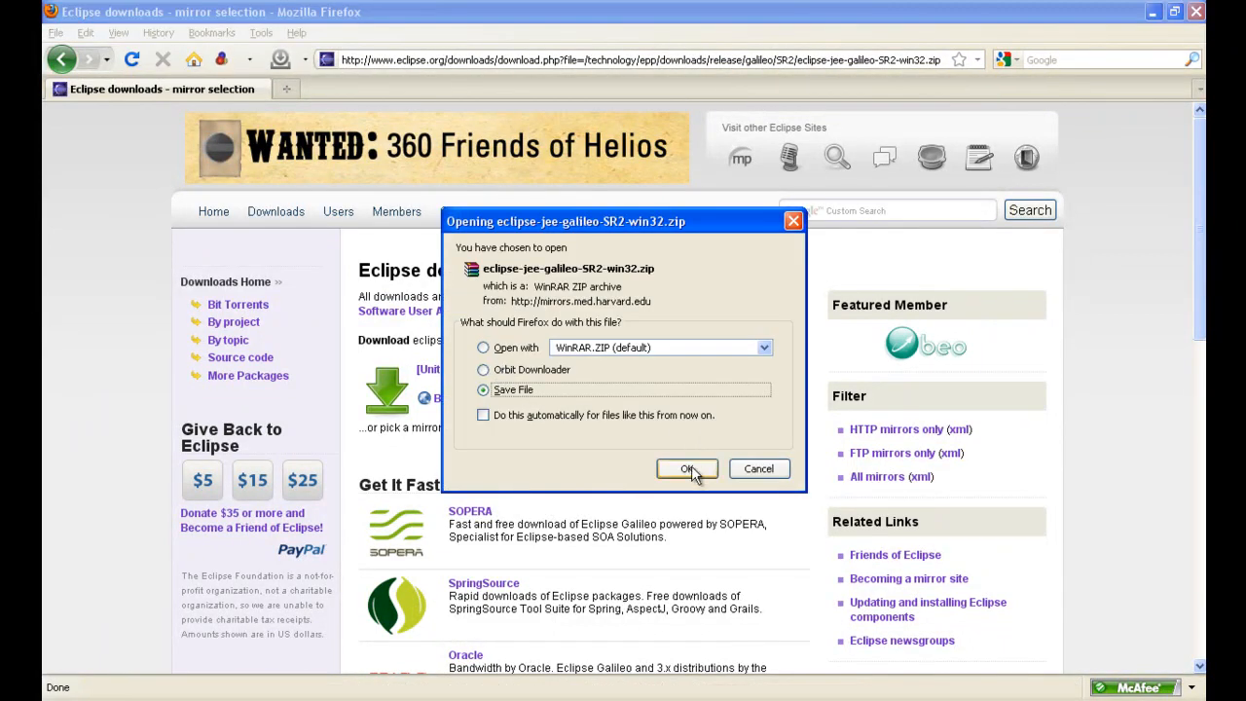
{"action": "left_click", "coordinate": [687, 468]}
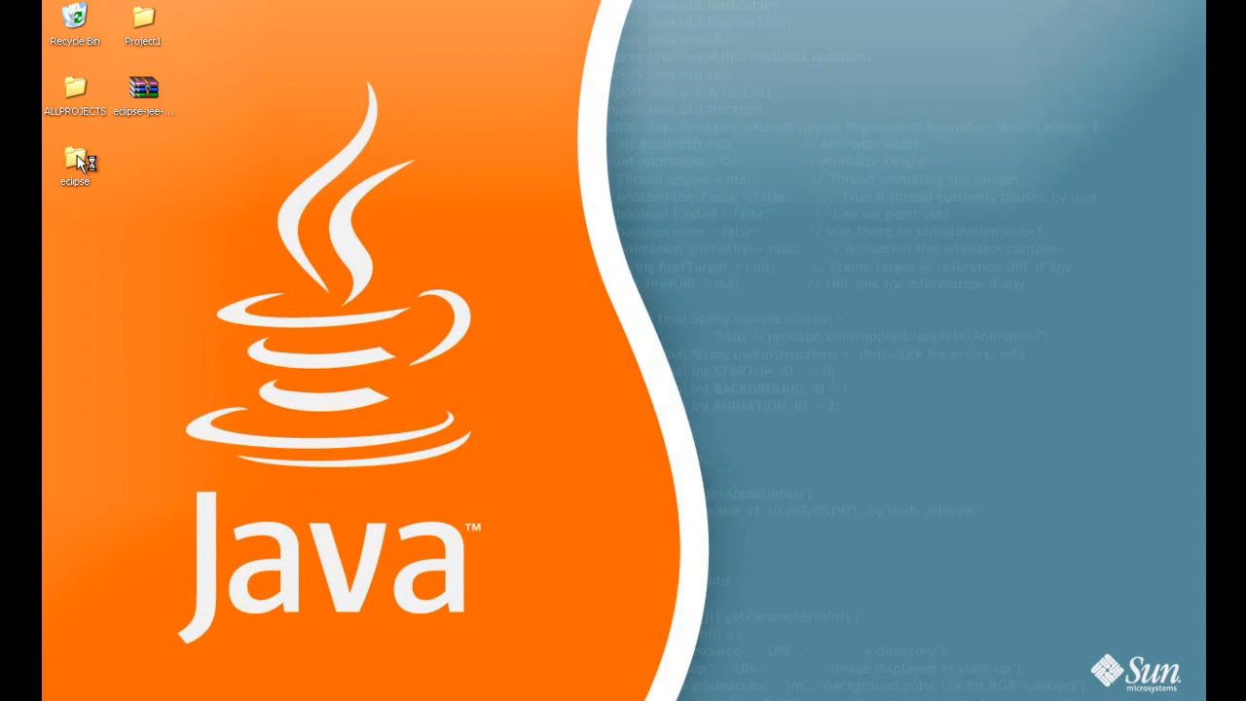
- Create a shortcut to eclipse.exe in the extracted folder and move it to the desktop
{"action": "double_click", "coordinate": [74, 159]}
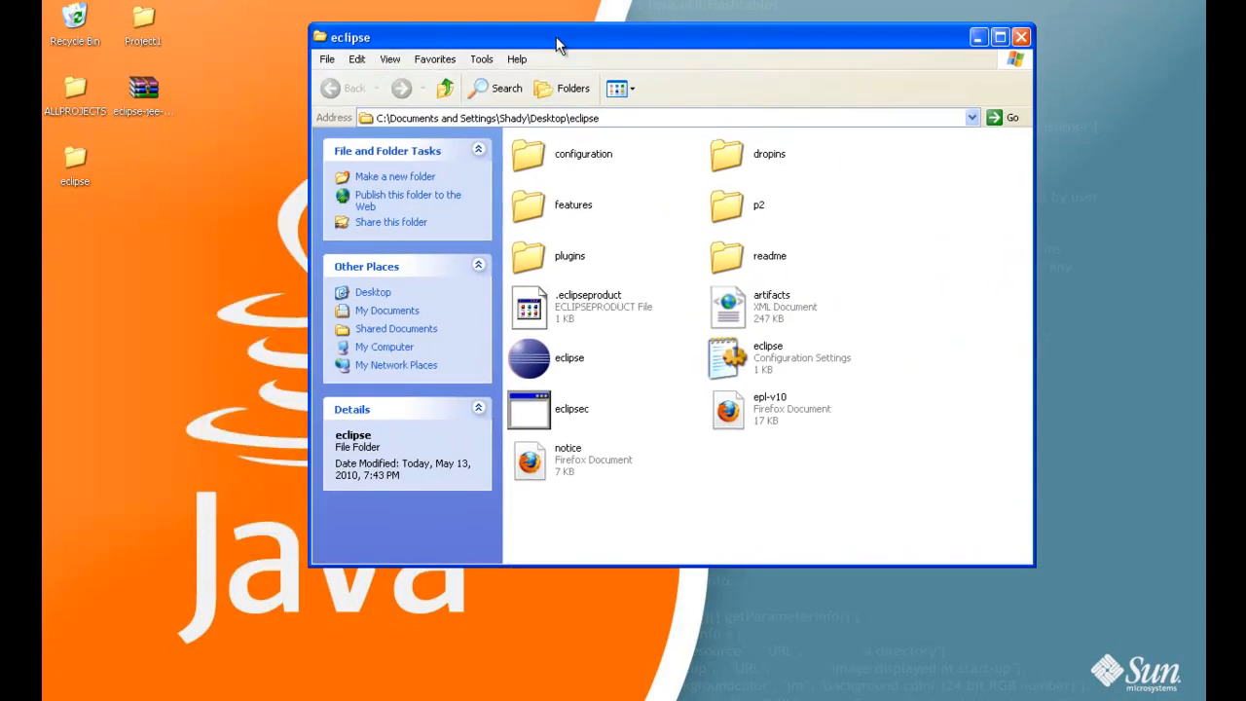
{"action": "right_click", "coordinate": [569, 359]}
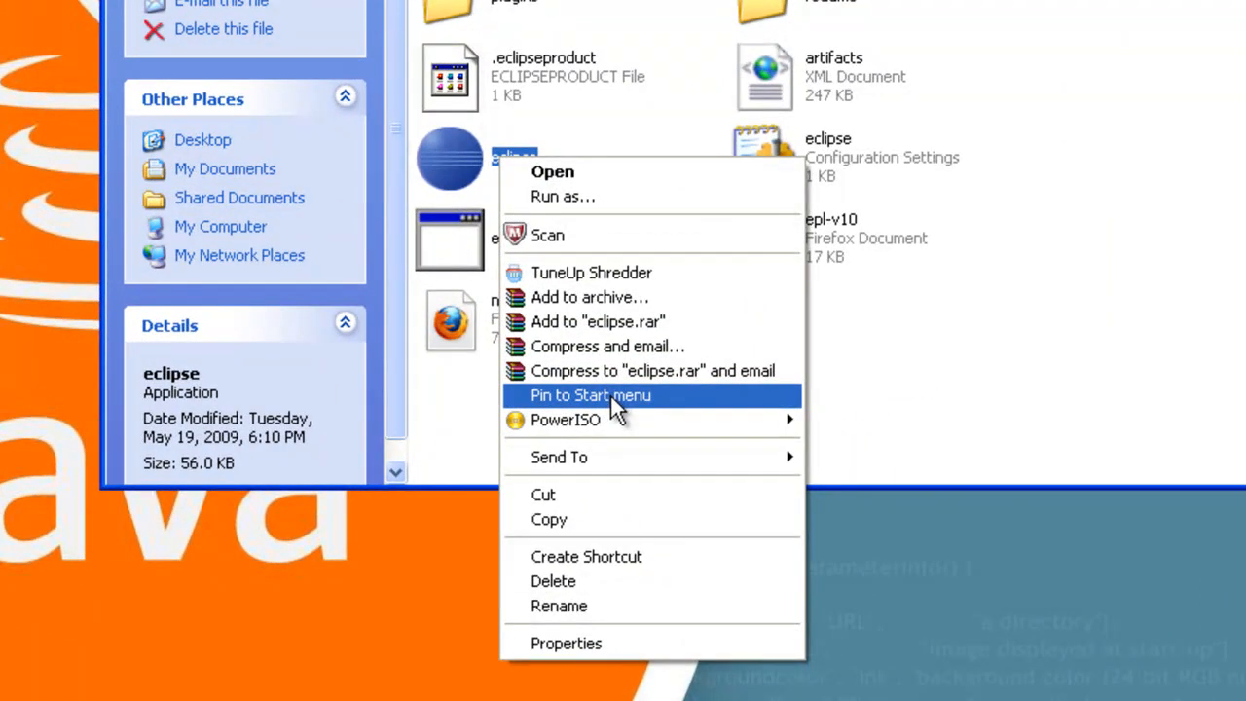
{"action": "left_click", "coordinate": [586, 557]}
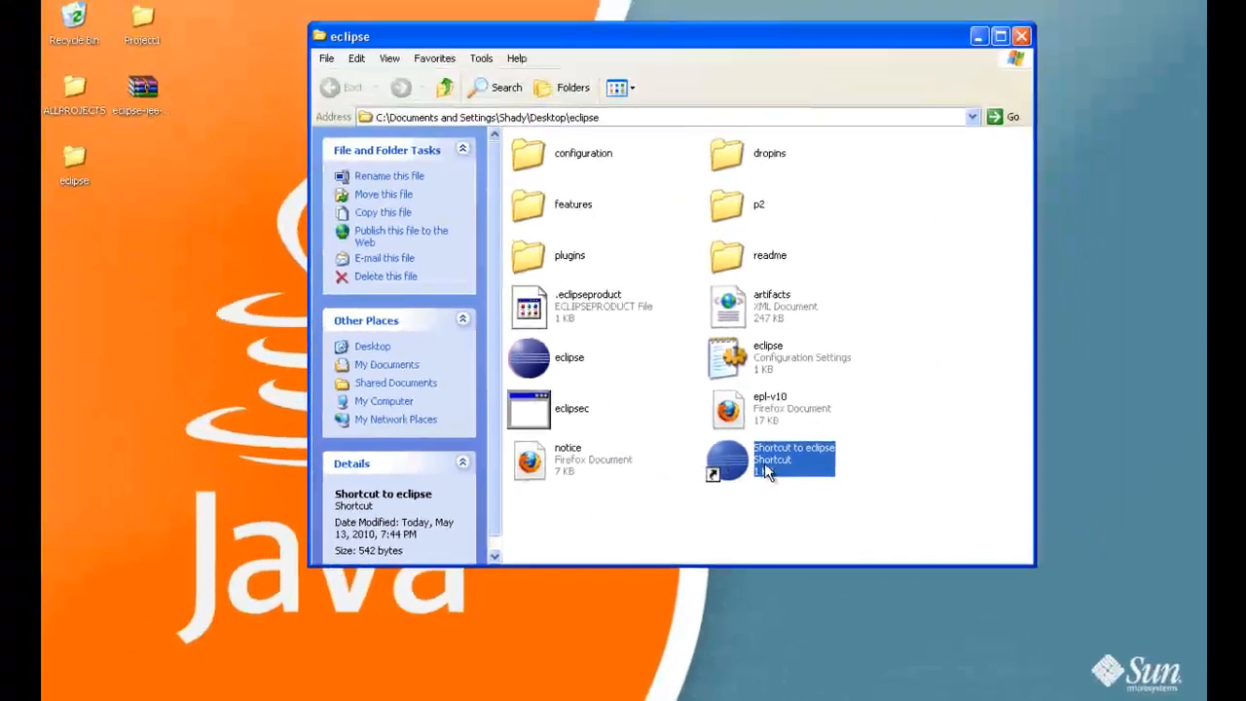
{"action": "left_click_drag", "start_coordinate": [794, 460], "coordinate": [144, 312]}
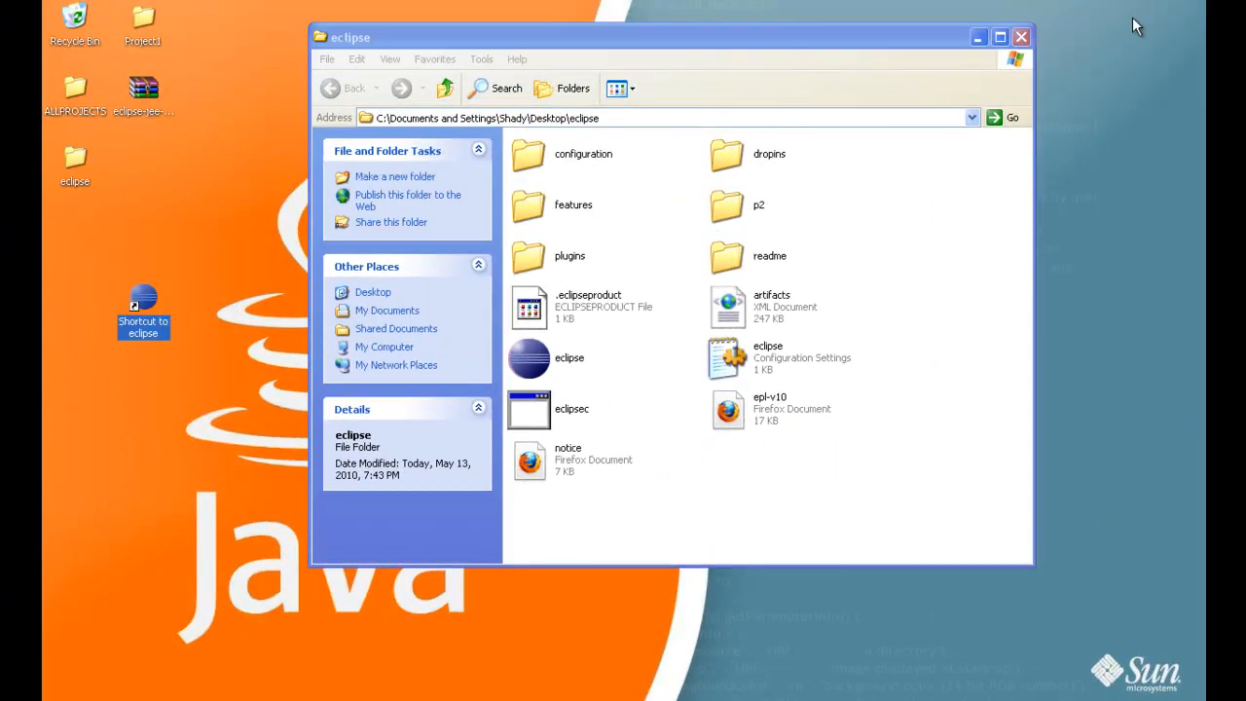
- Close the eclipse folder window and put the desktop shortcut into rename mode
{"action": "left_click", "coordinate": [1021, 37]}
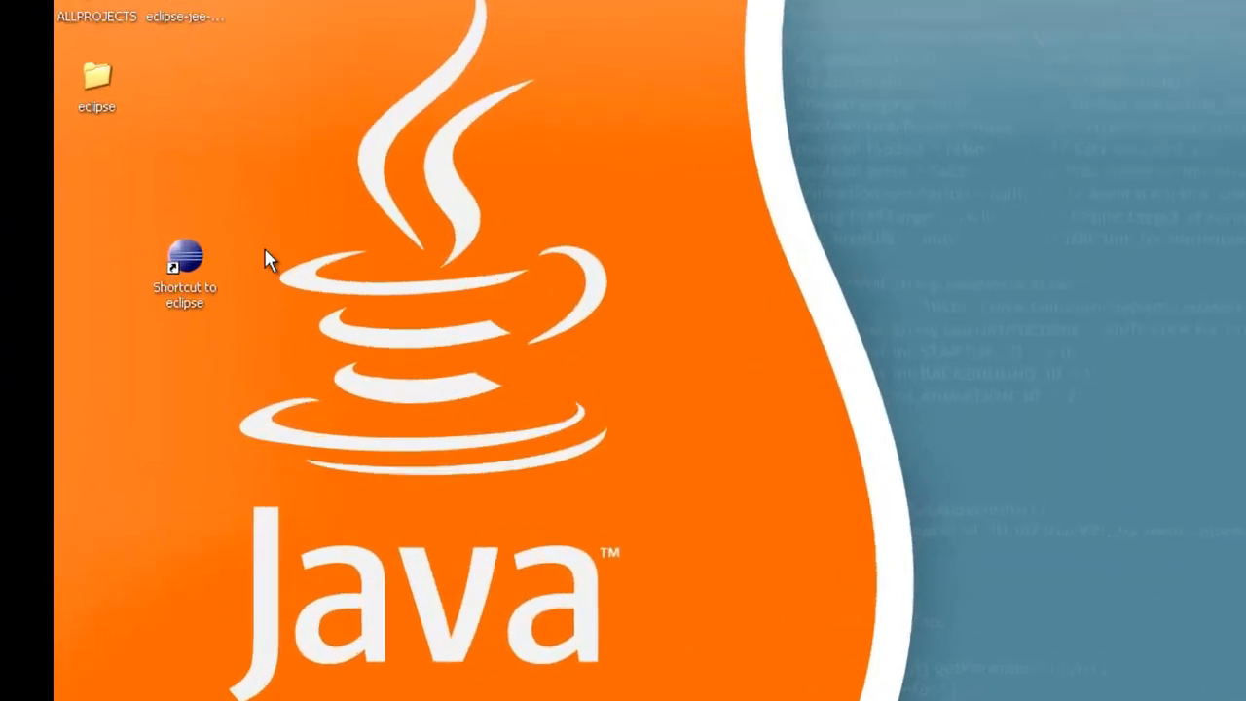
{"action": "right_click", "coordinate": [183, 263]}
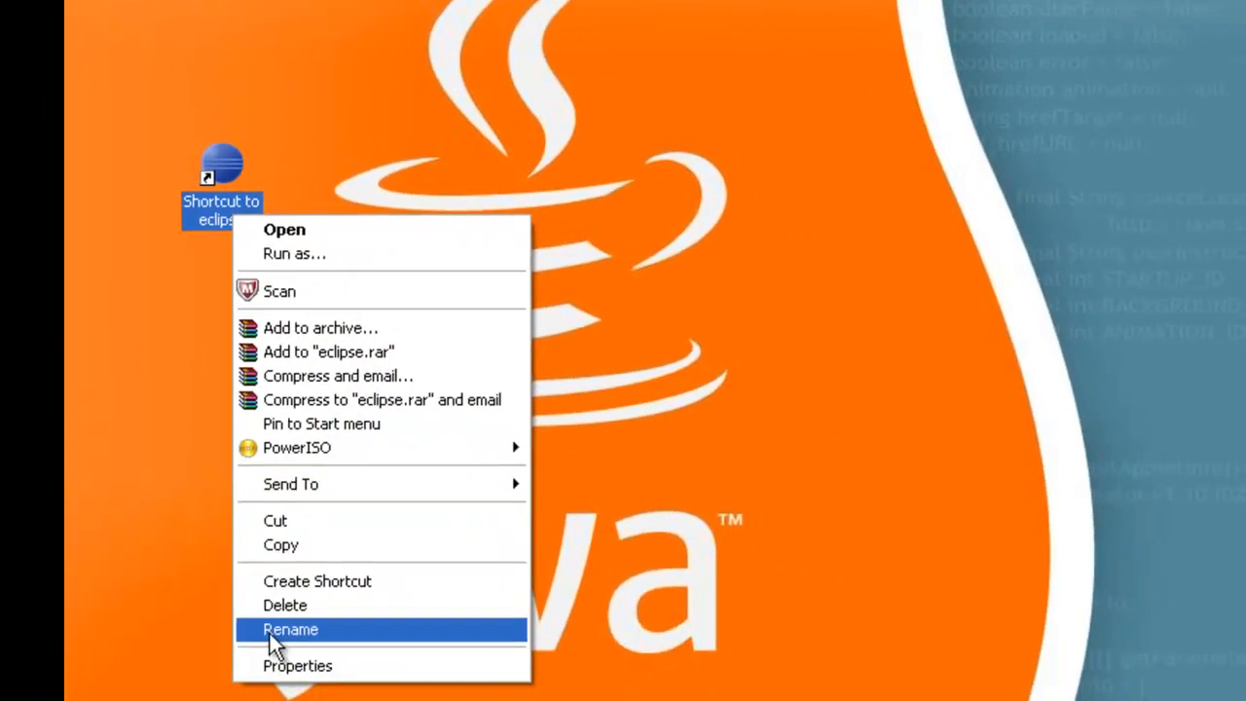
{"action": "left_click", "coordinate": [290, 628]}
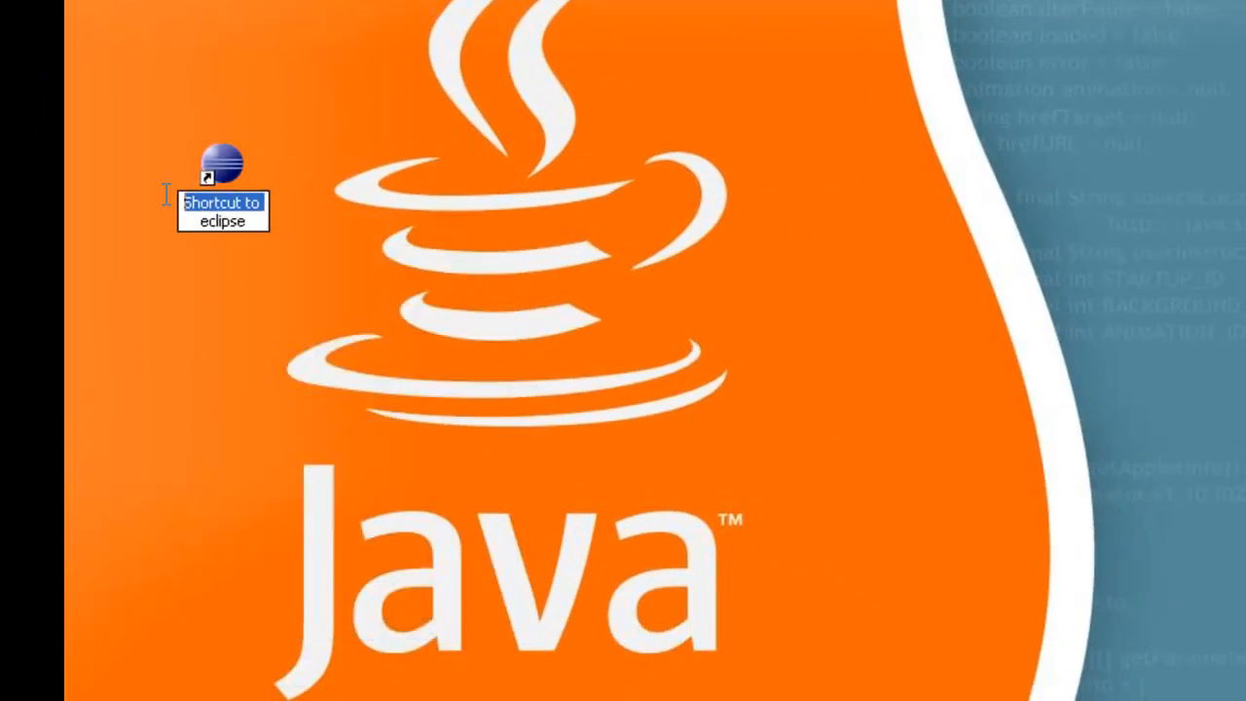